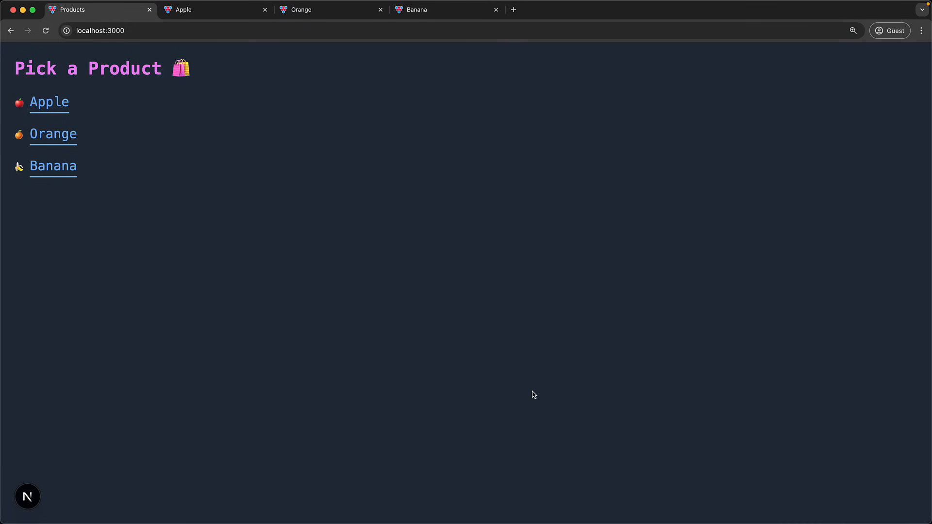
- Show the Apple product page and its description on localhost:3000
left_click(48, 102)
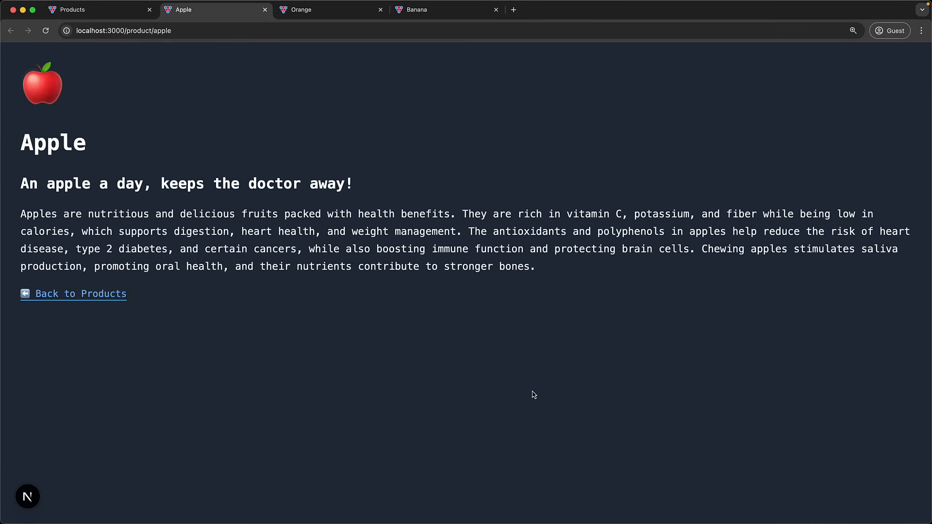
left_click(443, 10)
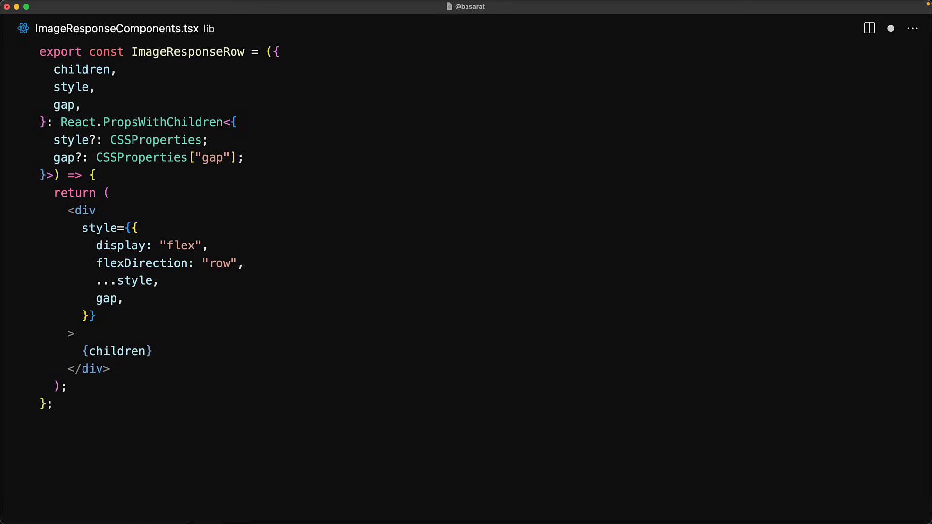
- Write ImageResponseColumn as a flex column spreading style with a gap prop
scroll("down", 3)
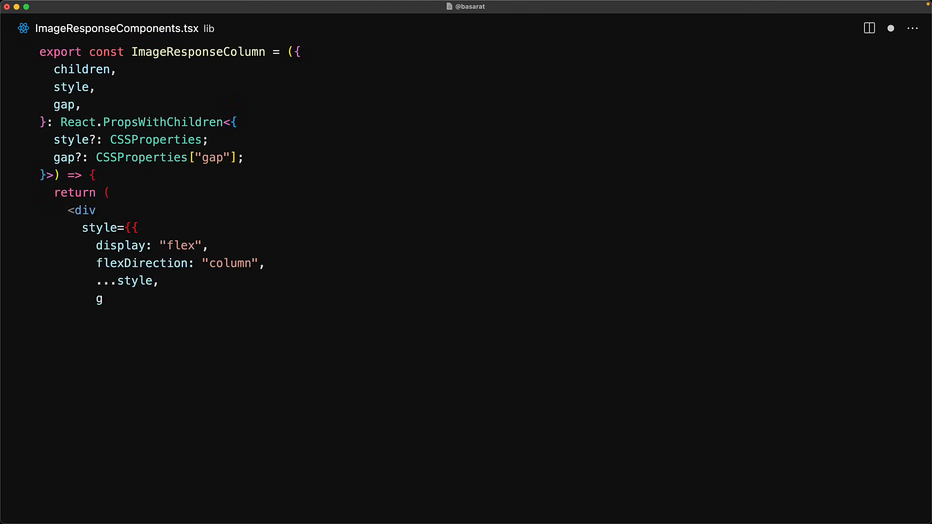
type("ap,")
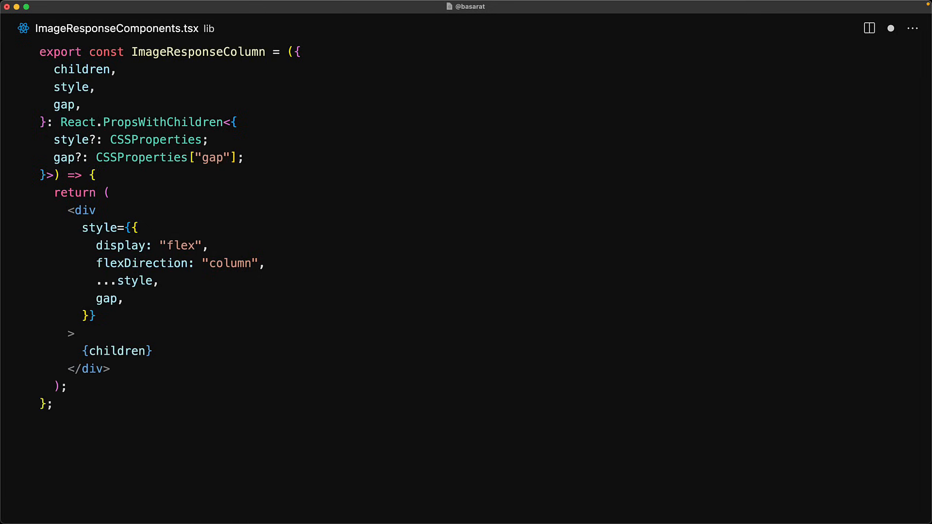
- Scroll through ImageResponseComponents.tsx to complete the remaining helper components
scroll("down", 3)
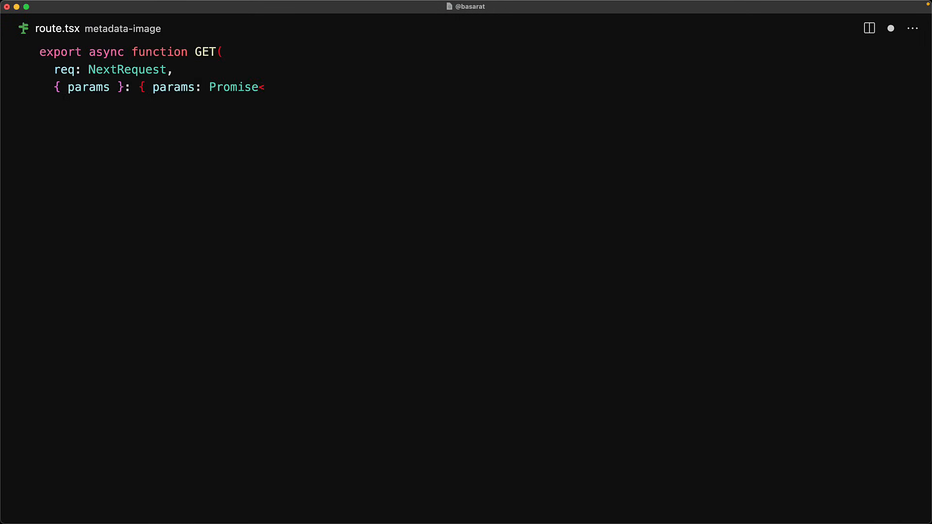
- Await the sku params and fetchProduct(sku) in the metadata-image GET handler
type("{ sku: string }> }")
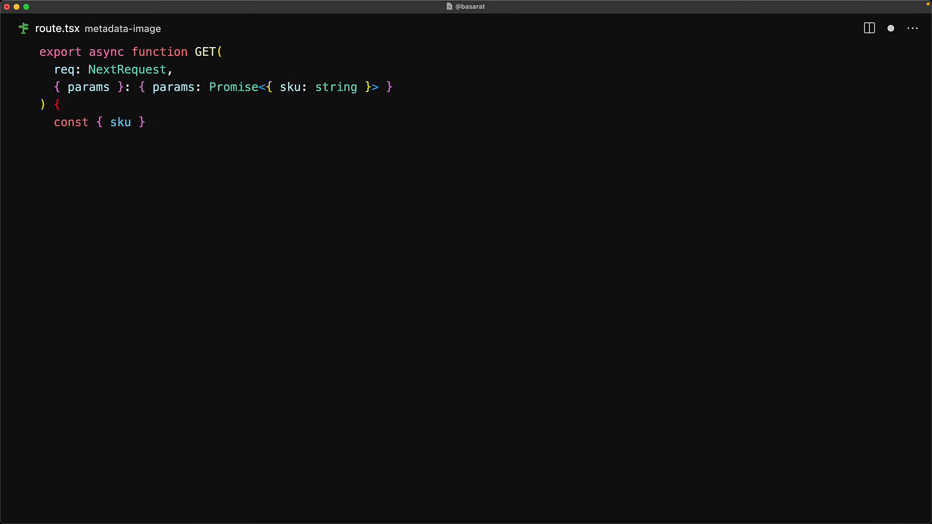
type("= await params;")
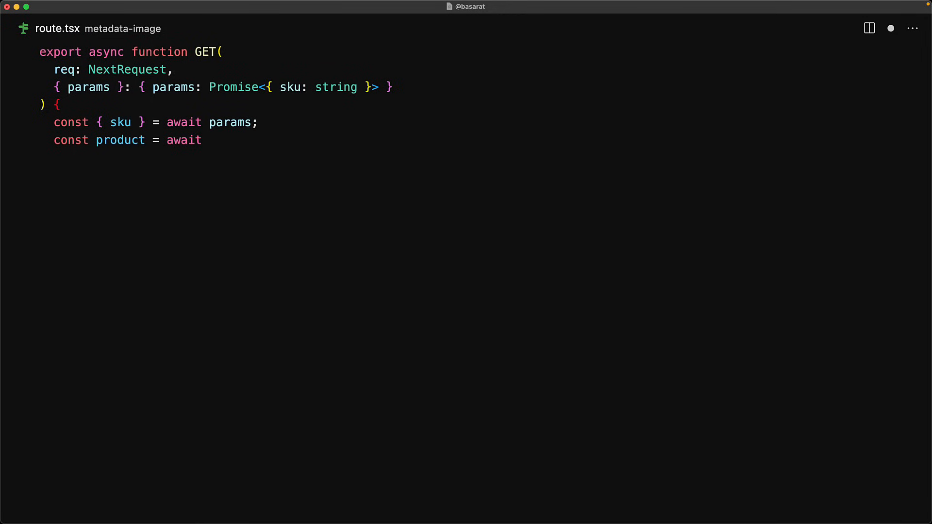
type("fetchProduct(sku);")
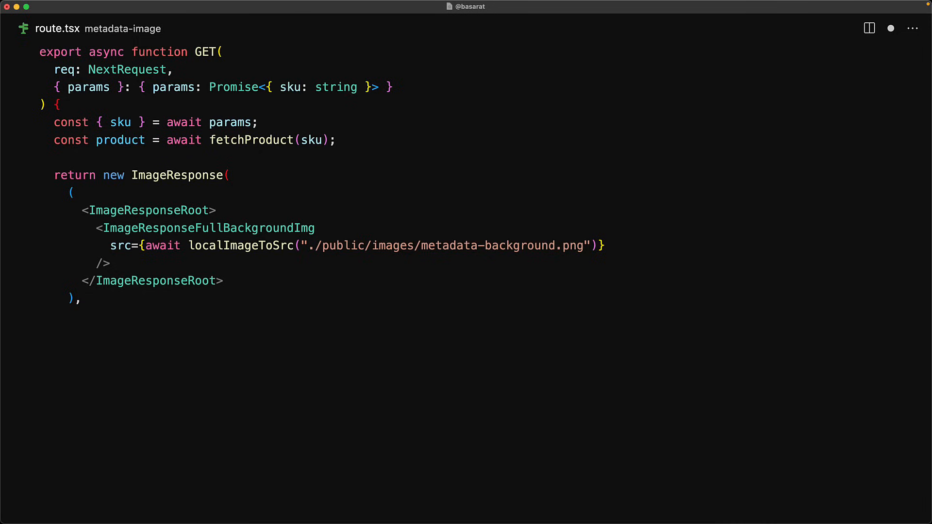
- Return an ImageResponse 1200 wide, 630 high with Gagalin and Fredoka fonts
type("{ width: 1200,")
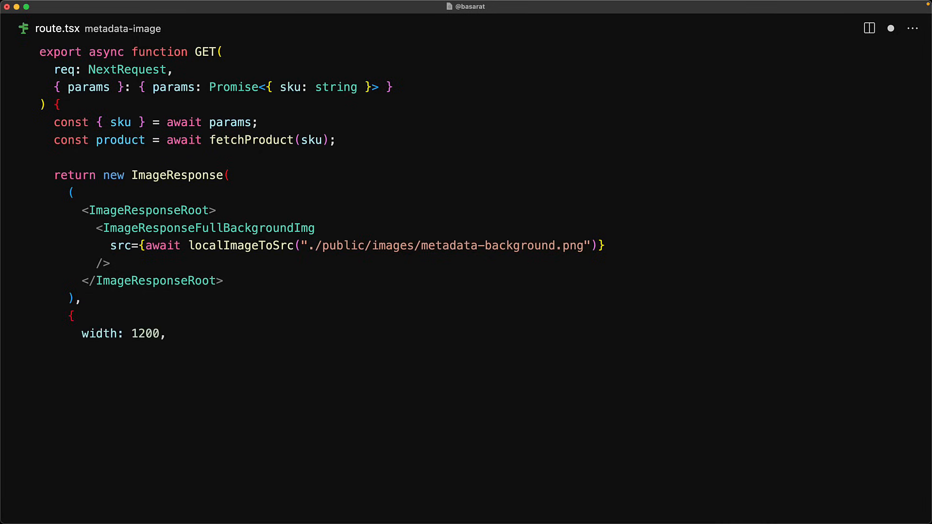
type("height: 630,")
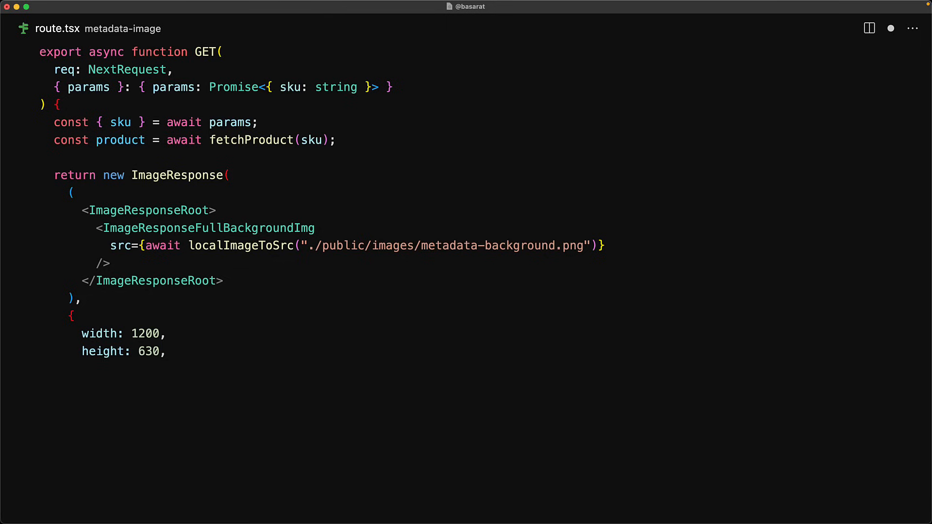
type("fonts: [await getFontGagalin(), await getFontFredoka()],")
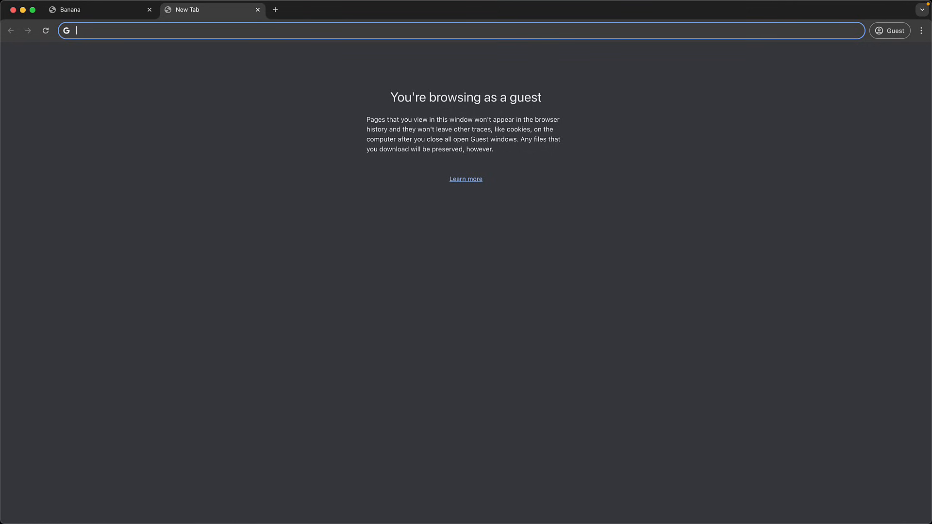
- Load localhost:3000/product/banana/metadata-image in a new tab
type("localhost:3000/product/banana/metadata-image")
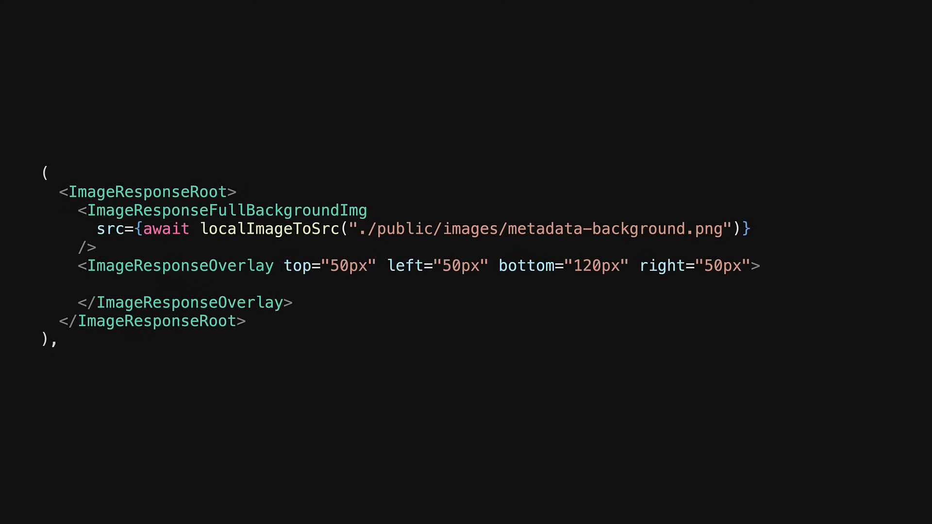
- Add an ImageResponseRow with gap 20 inside the overlay
type("<ImageResponseRow gap={20}>")
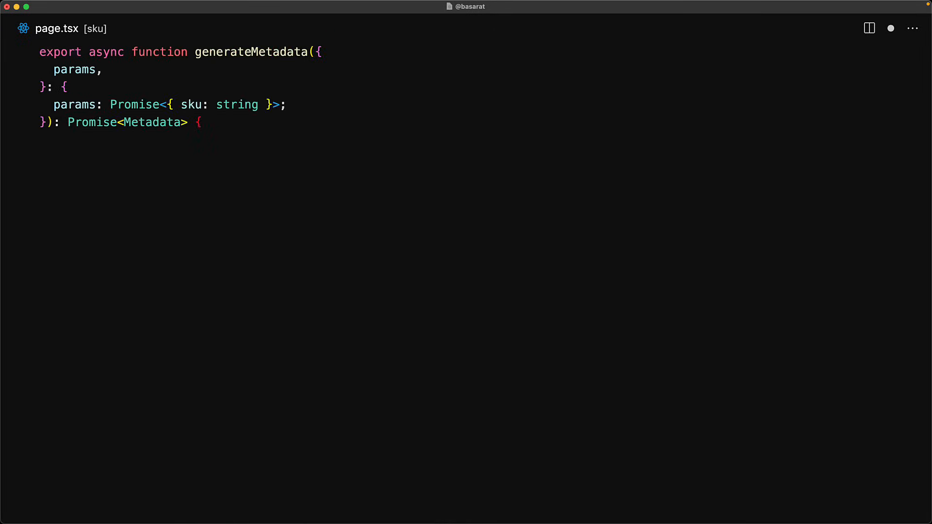
- Await sku, fetch title and description, build imageDetails with the metadata-image URL and start the return
type("const { sku } = await params;")
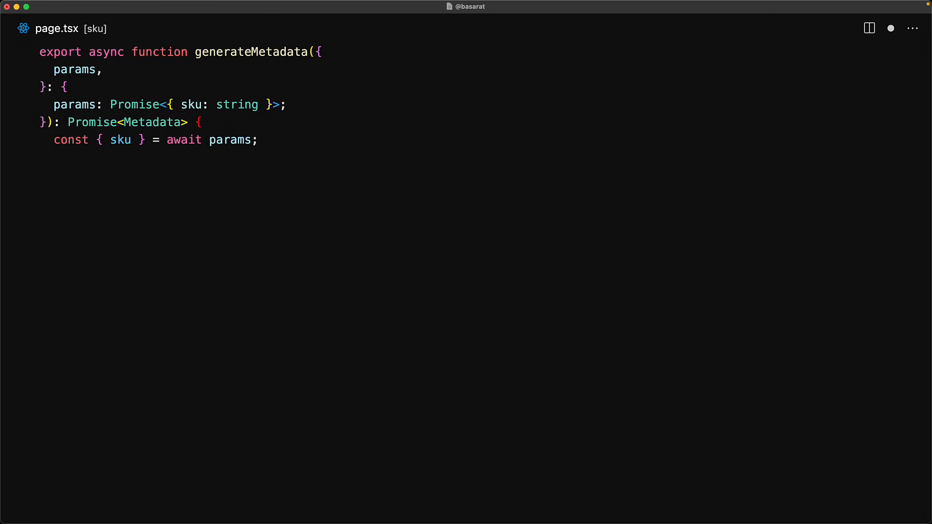
type("const { title, description } = await fetchProduct(sku);")
type("url: `${BASE_URL}/product/${sku}/metadata-im")
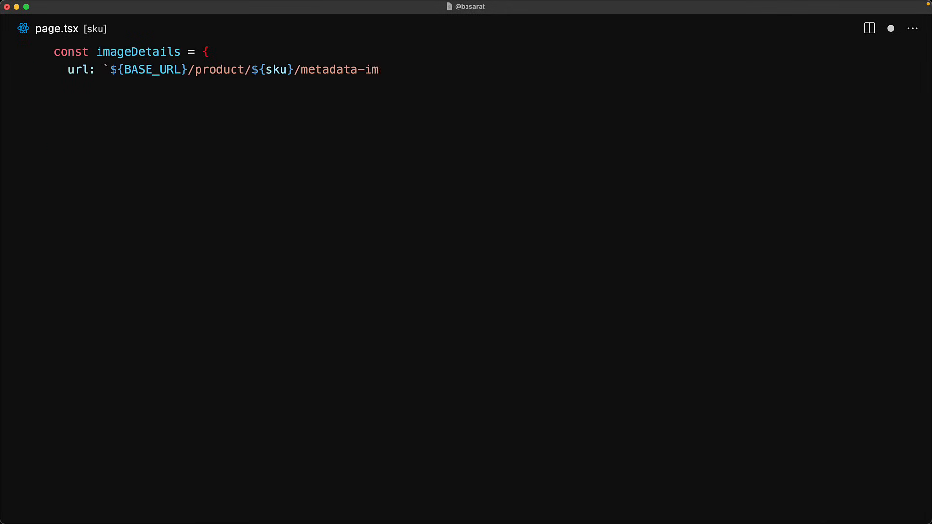
type("age`,")
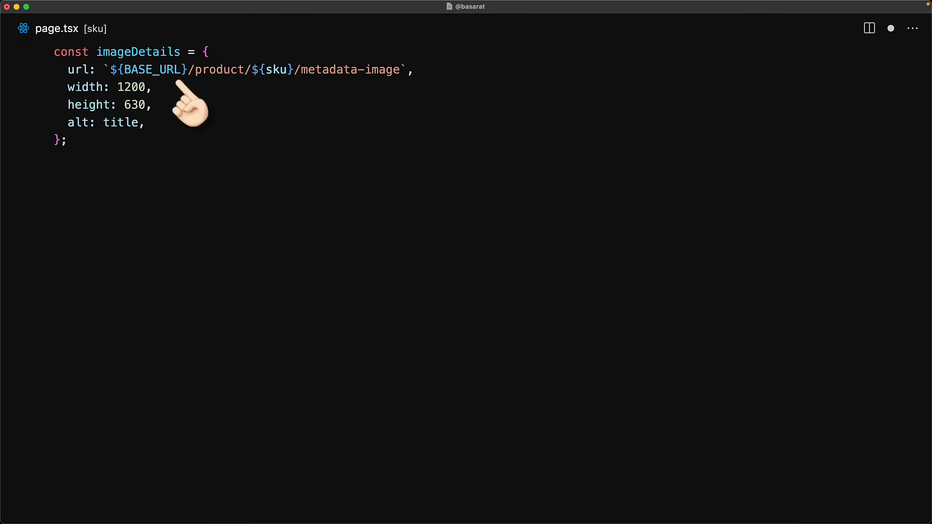
type("return {")
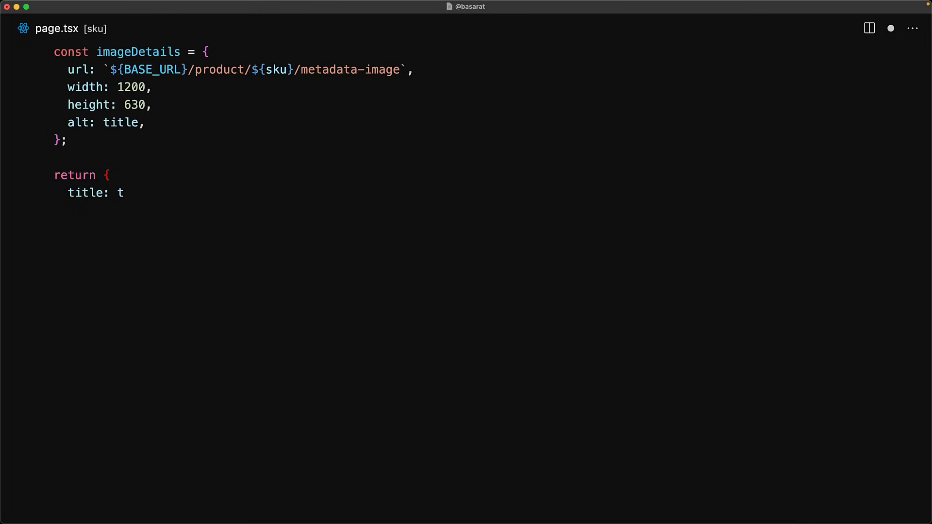
- Return title, description and openGraph with site name Boolean Art and imageDetails, then begin twitter
type("itle,")
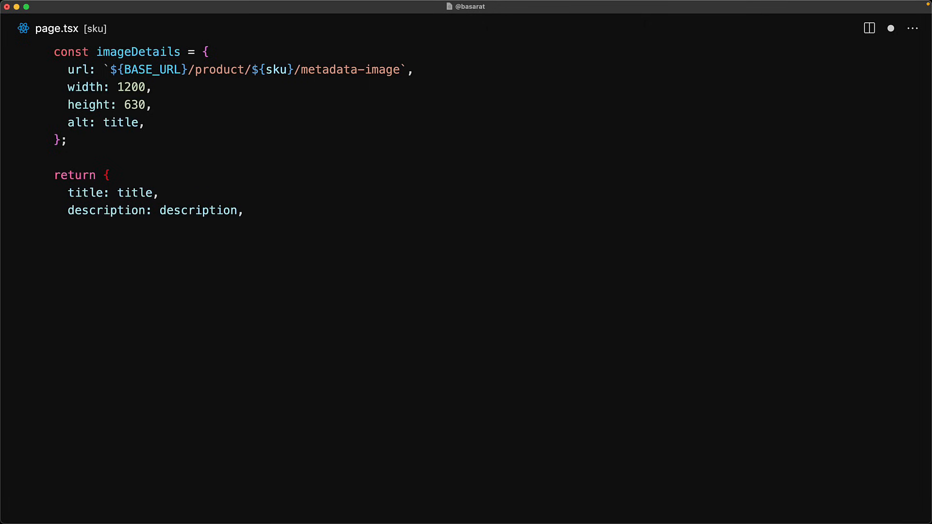
type("openGraph: {")
type("images: [imageDetails],")
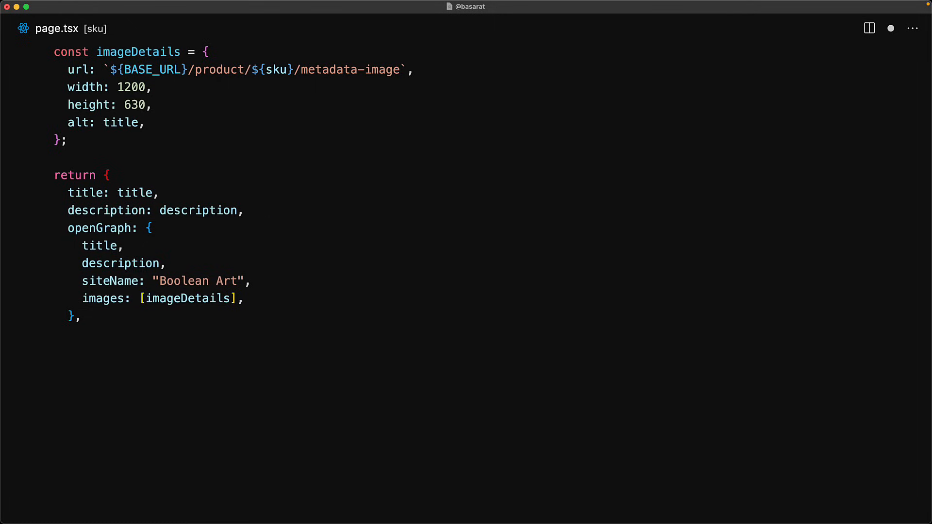
type("twitter: {")
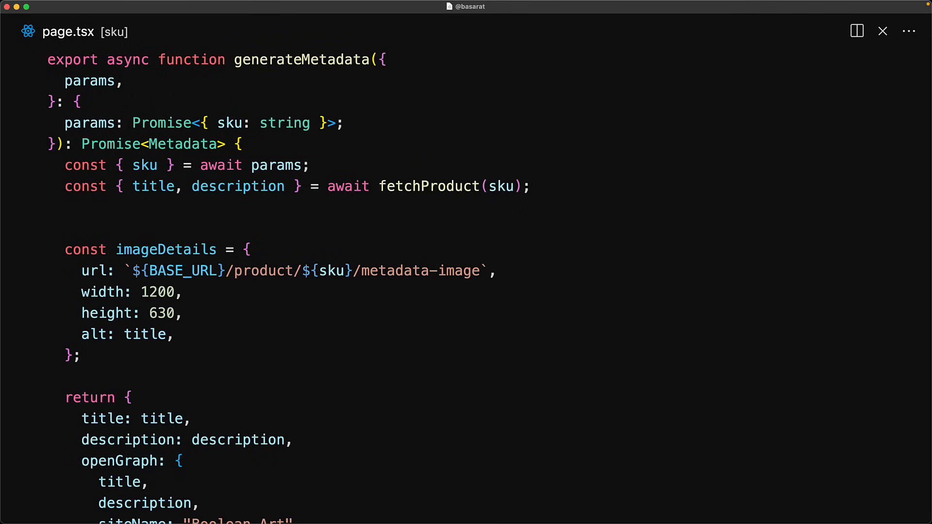
double_click(183, 271)
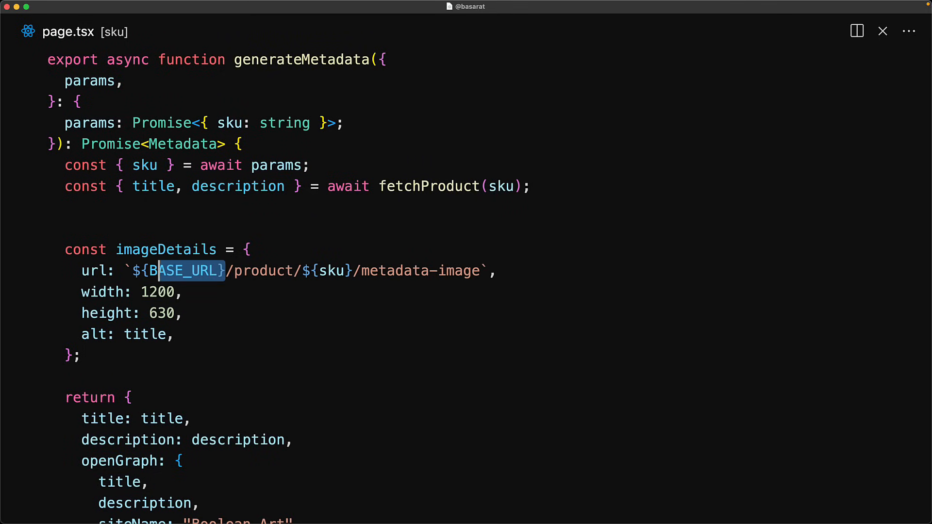
type("https://wide-needles-join.loca.lt")
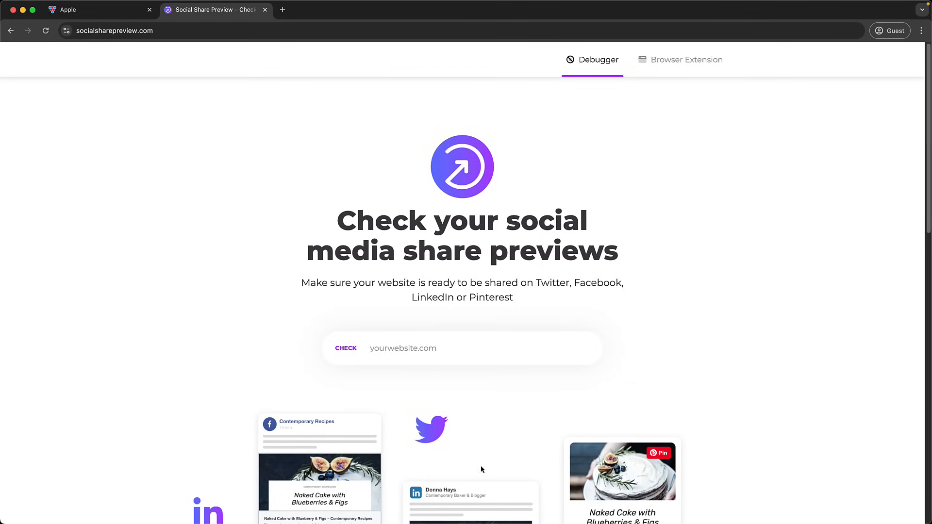
type("https://wide-needles-join.loca.lt/product/apple")
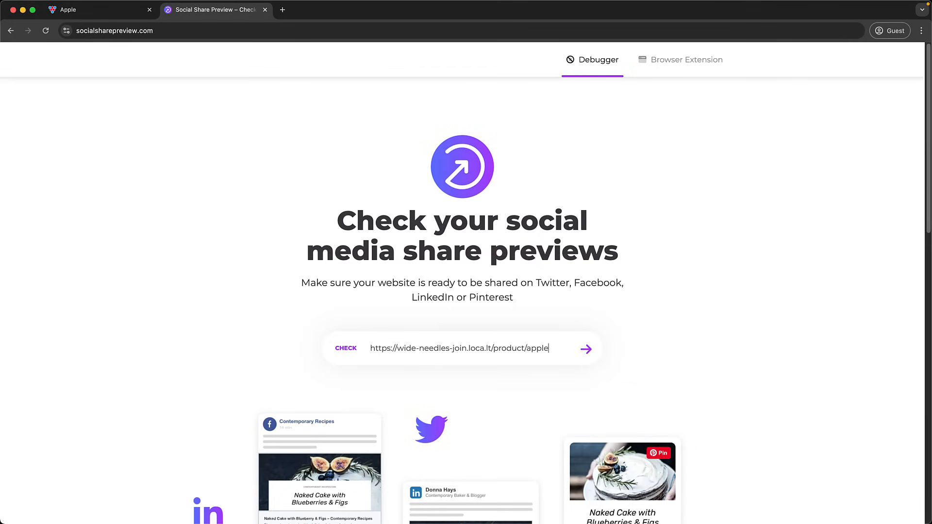
left_click(584, 348)
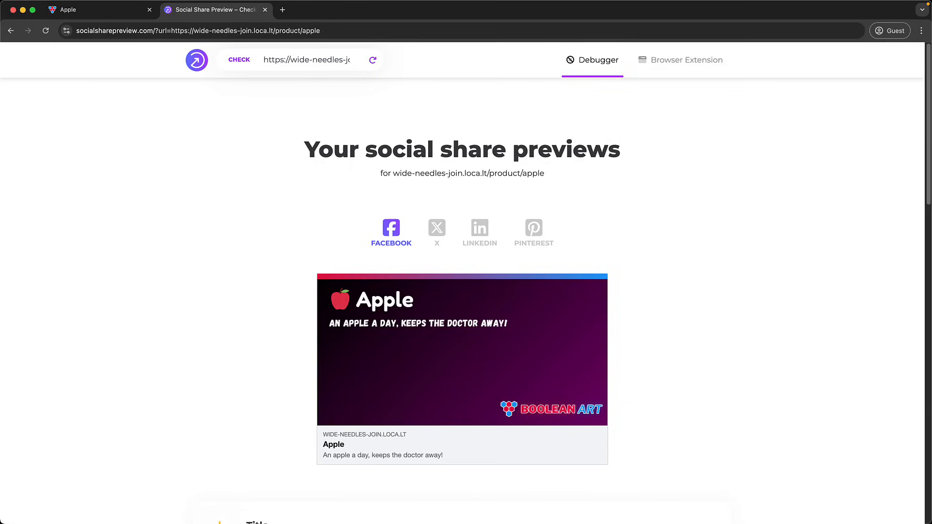
mouse_move(862, 364)
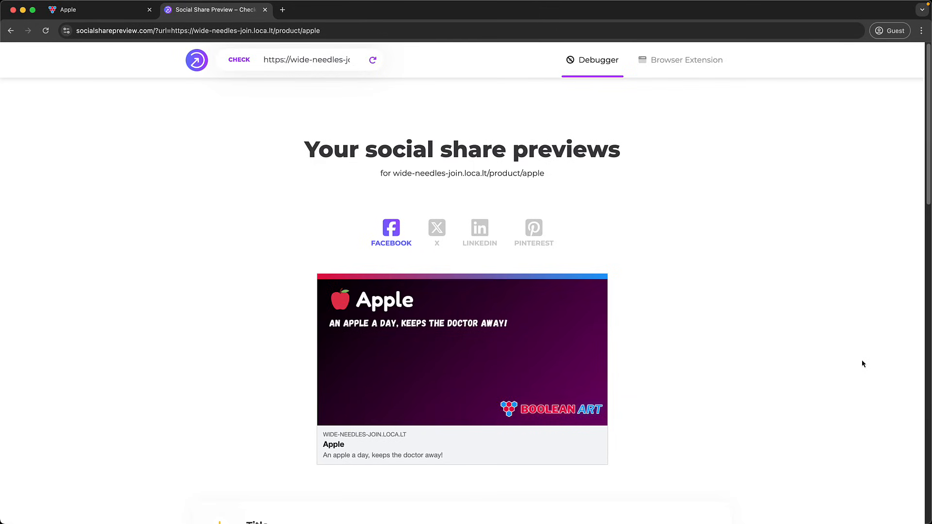
mouse_move(596, 281)
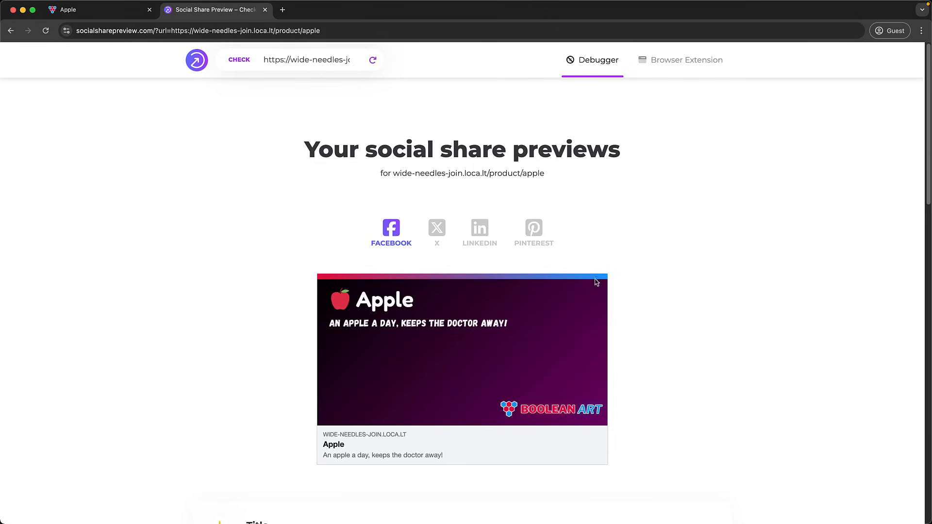
left_click(436, 227)
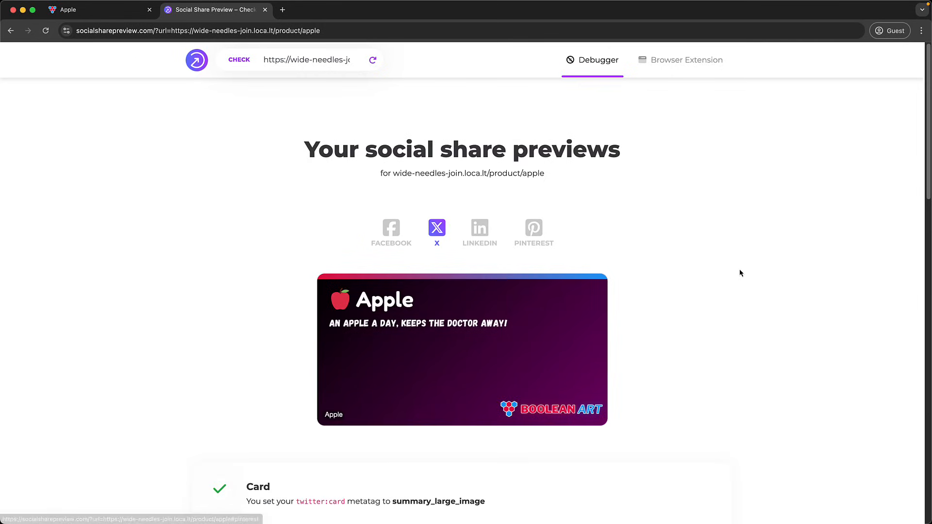